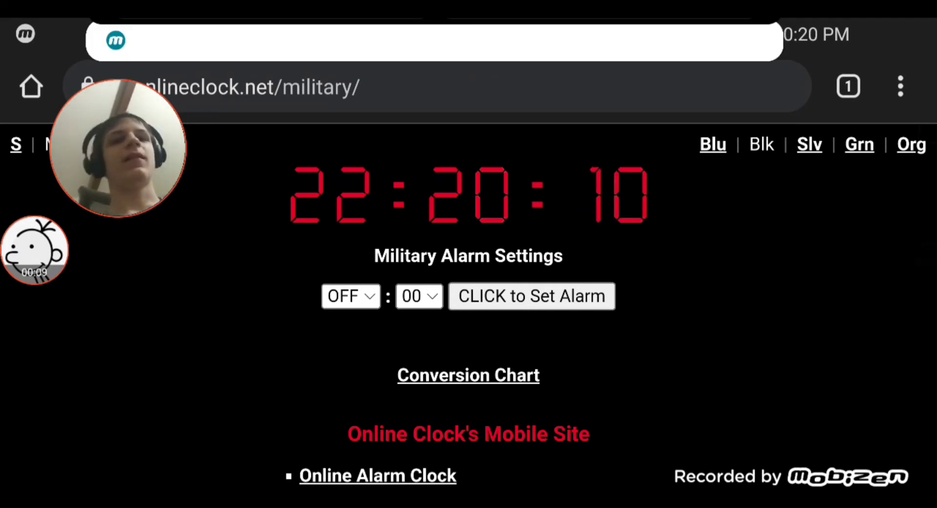
scroll(down, 3)
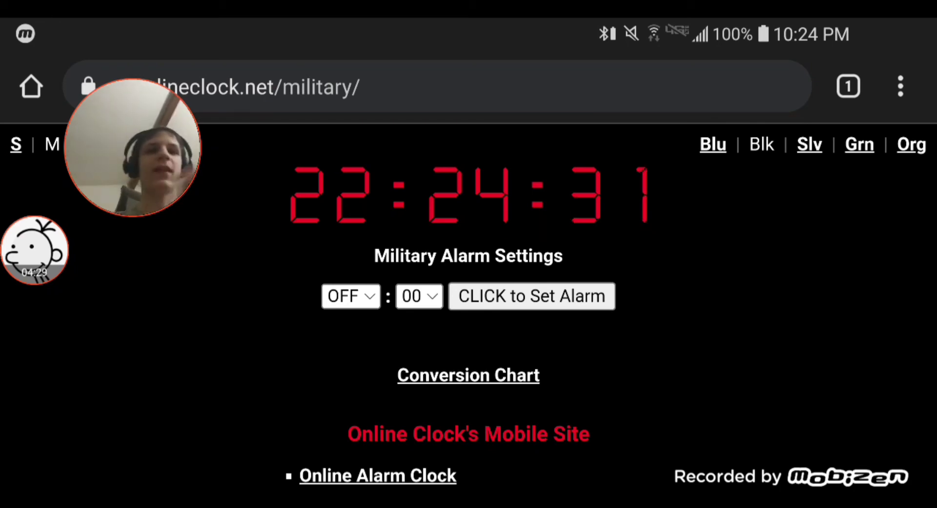
click(133, 148)
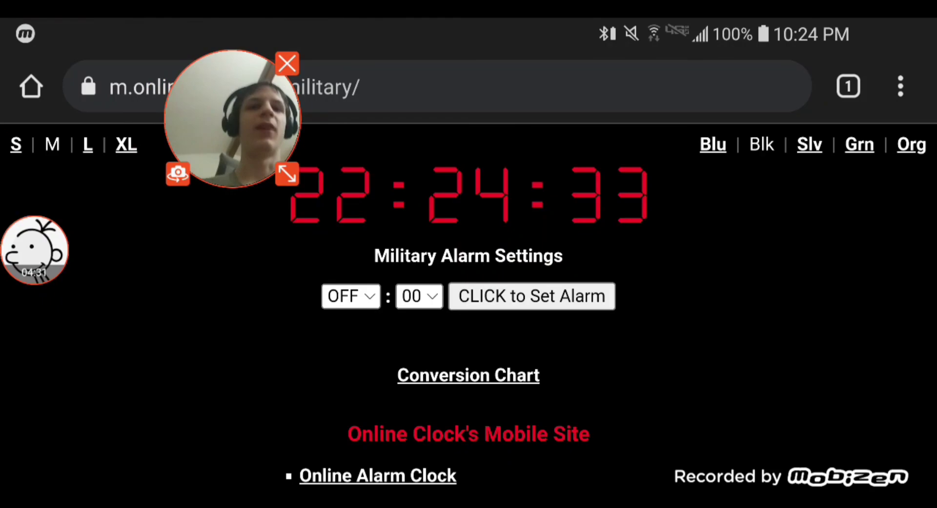